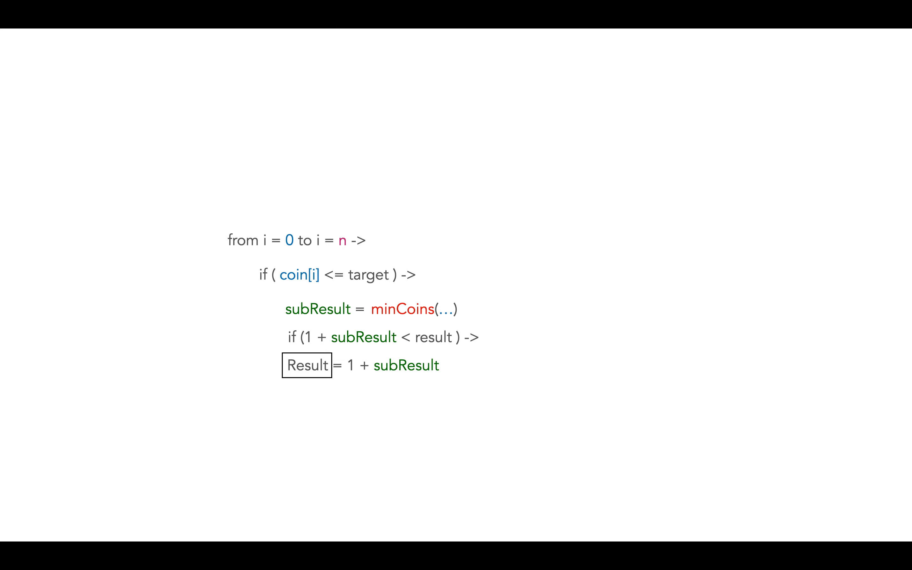
Define 'Target Amount: Min Coins needed to make this target' in the Top-Down slide's text box
drag(343, 232, 387, 178)
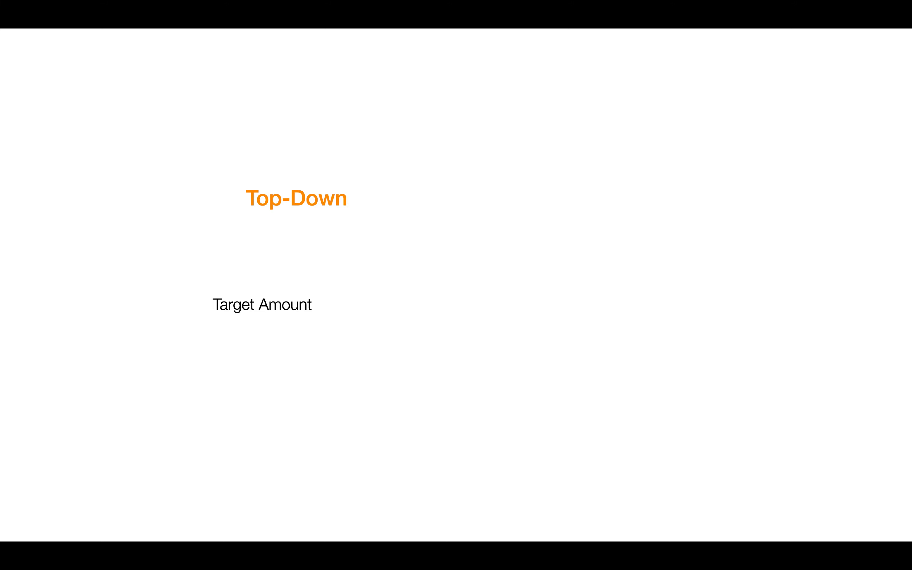
text(: Min Coins needed to make this target)
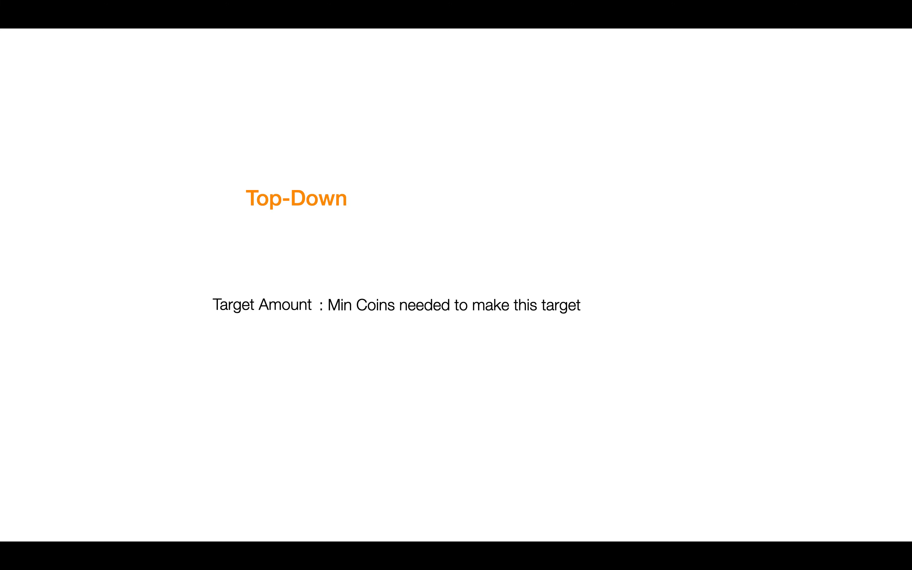